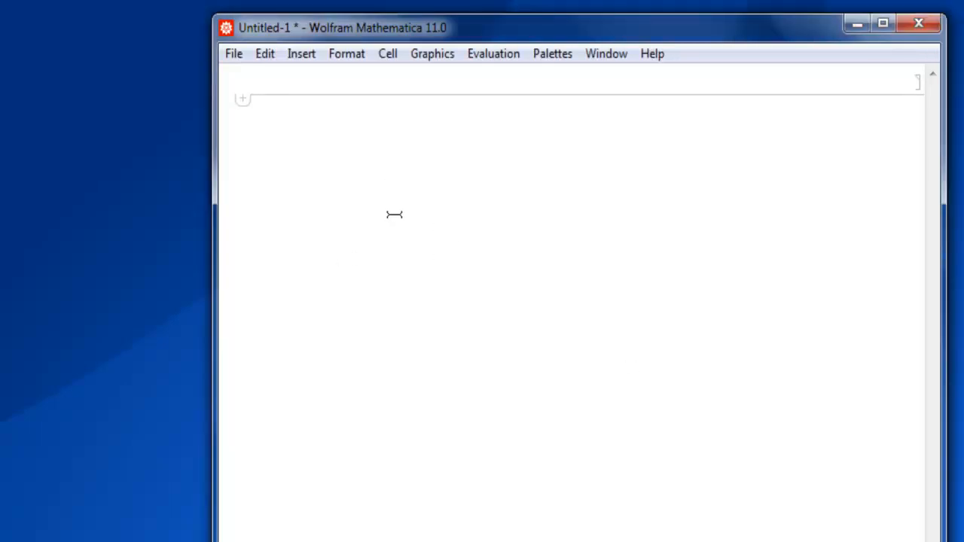
Enter and evaluate alist = Range[10, 100, 5], listing 10 through 100 by 5
{"action": "type", "text": "al"}
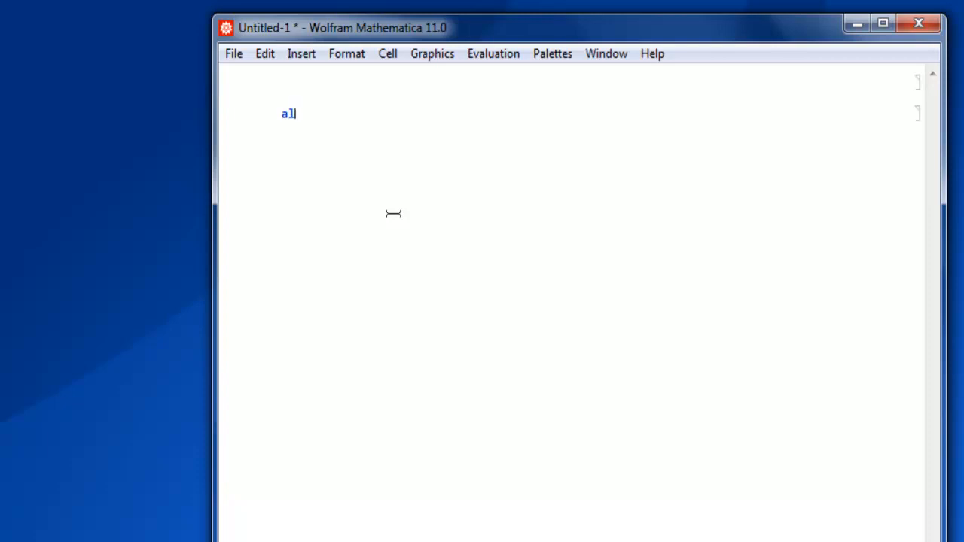
{"action": "type", "text": "ist ="}
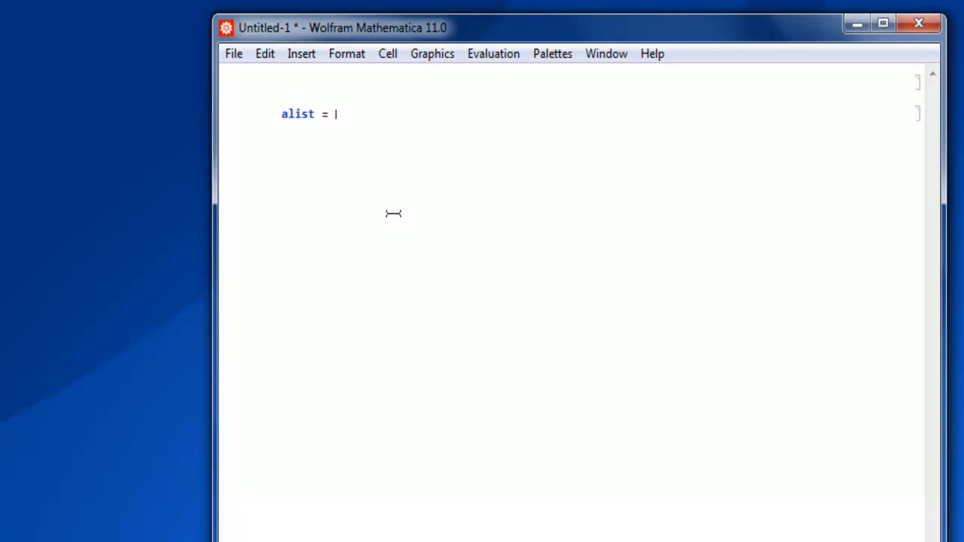
{"action": "type", "text": "Range["}
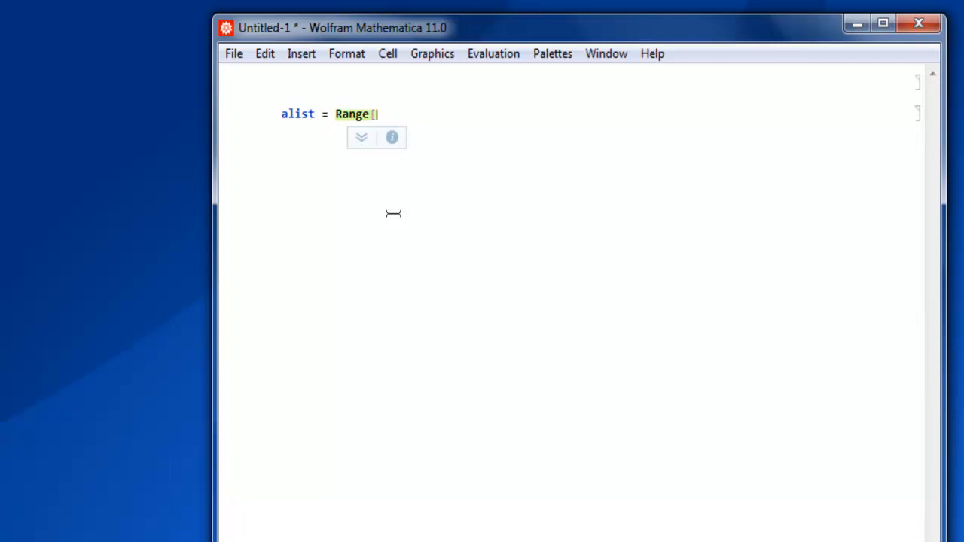
{"action": "type", "text": "10"}
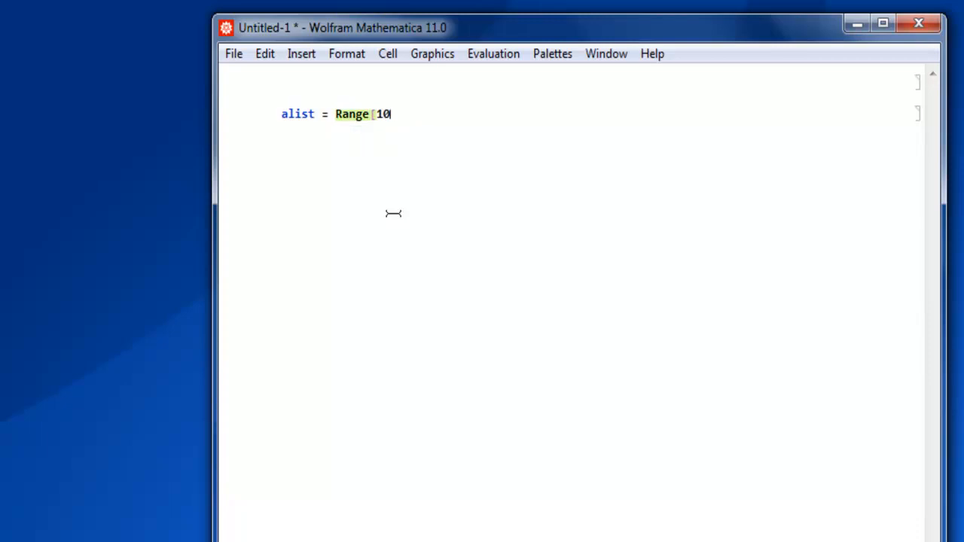
{"action": "type", "text": ", 100"}
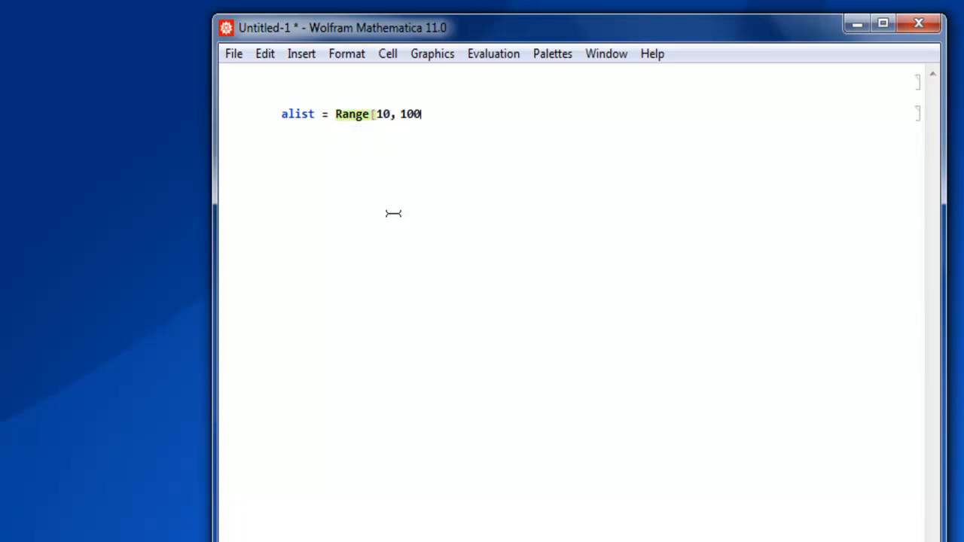
{"action": "type", "text": ", 5"}
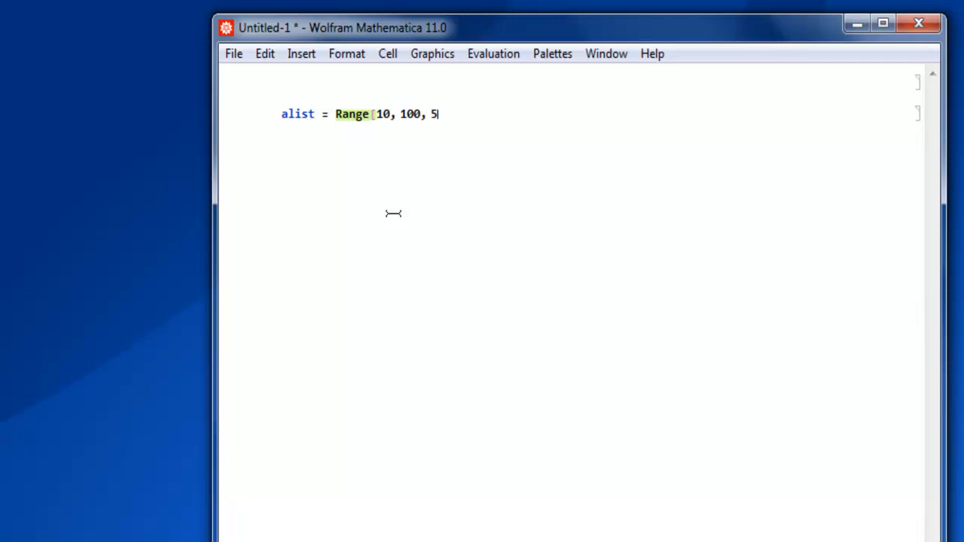
{"action": "type", "text": "]"}
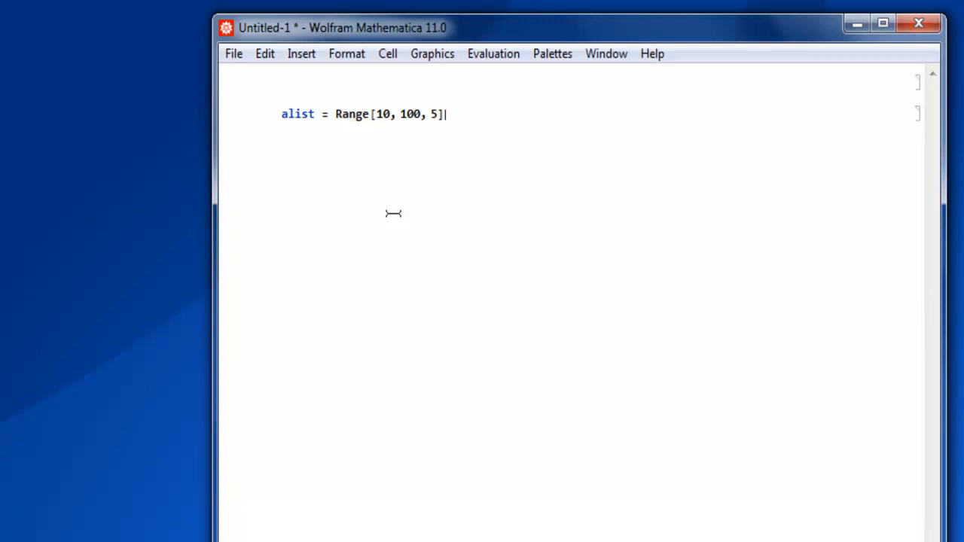
{"action": "key", "text": "shift+enter"}
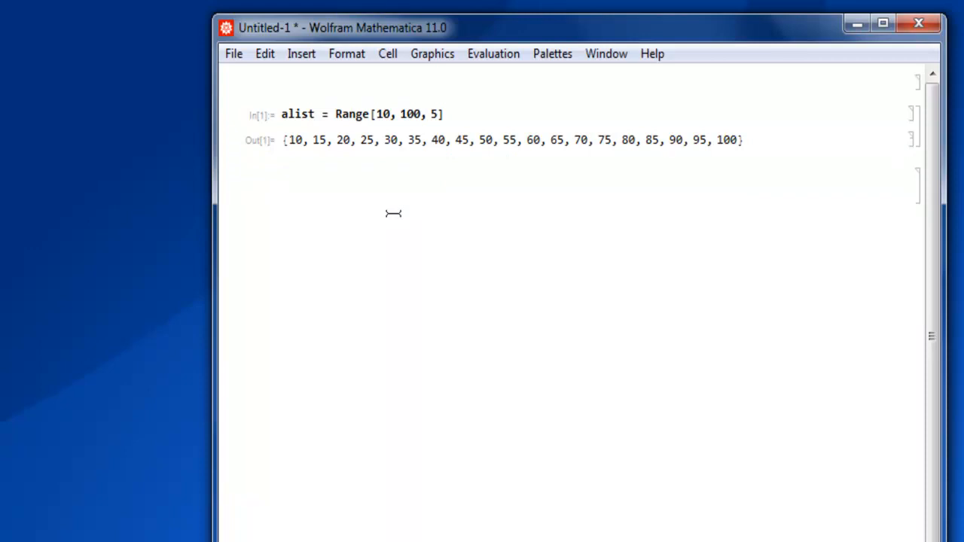
In a new cell, write alist = Append[alist, 110] so the list ends with 110
{"action": "left_click", "coordinate": [282, 196]}
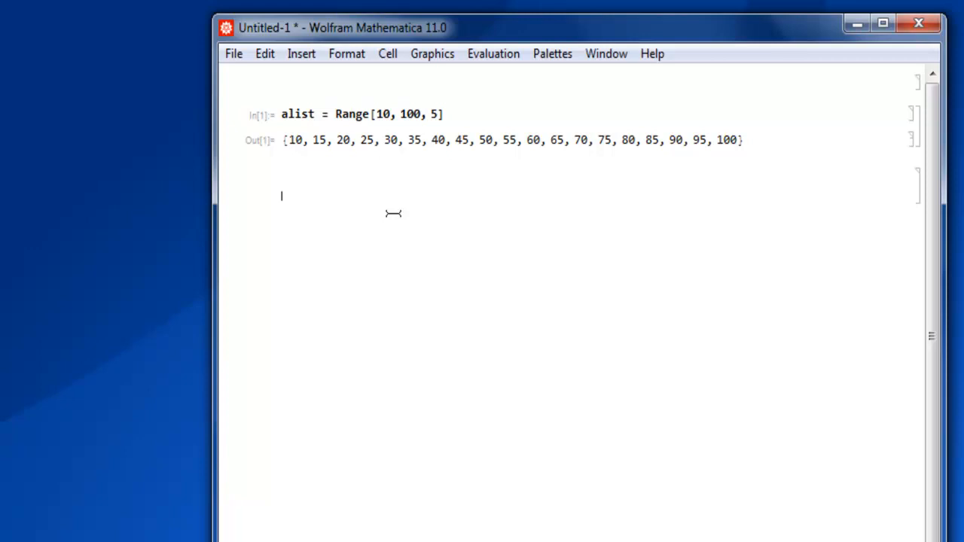
{"action": "type", "text": "alist = A"}
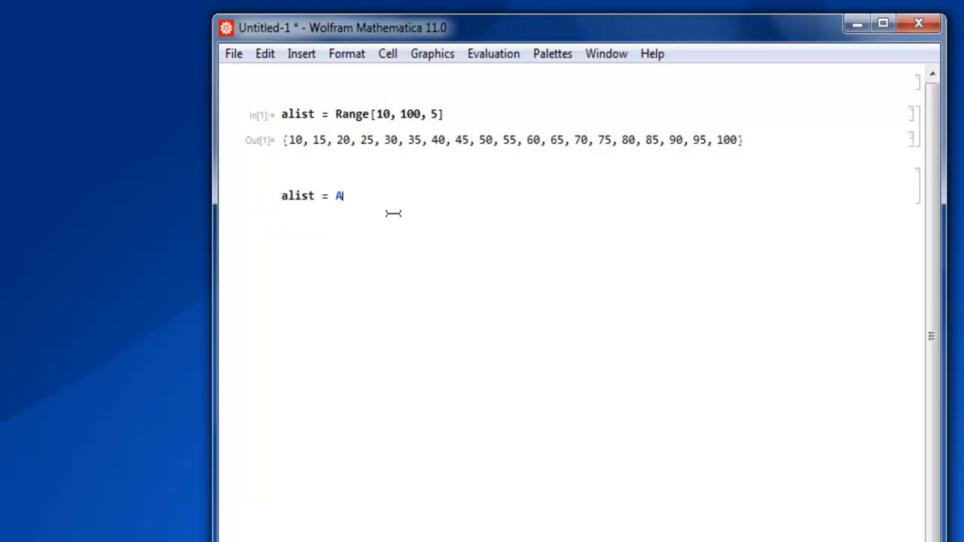
{"action": "type", "text": "p"}
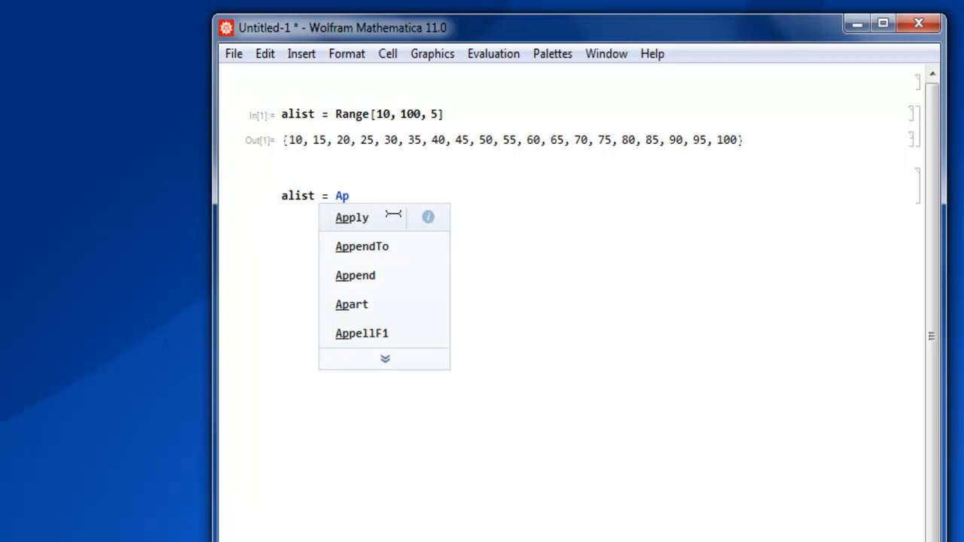
{"action": "left_click", "coordinate": [355, 274]}
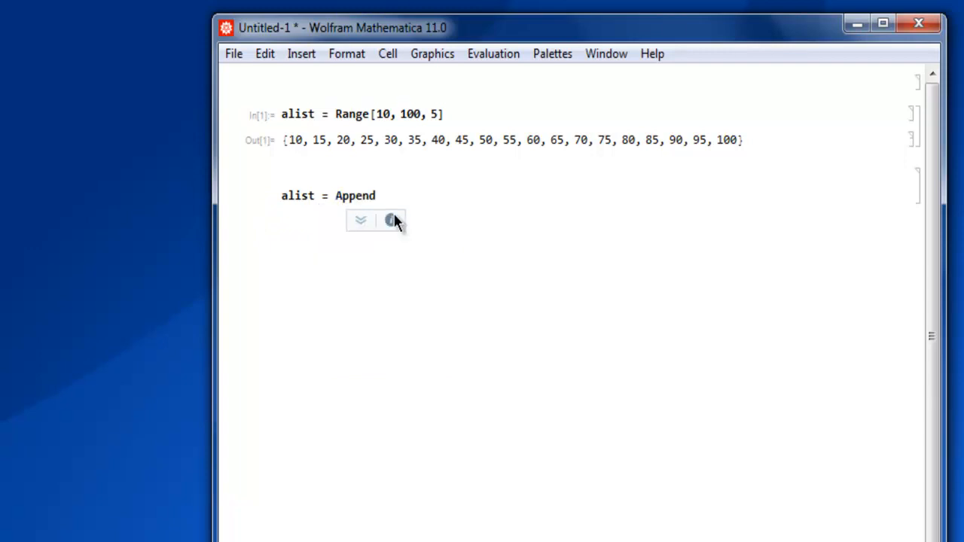
{"action": "type", "text": "["}
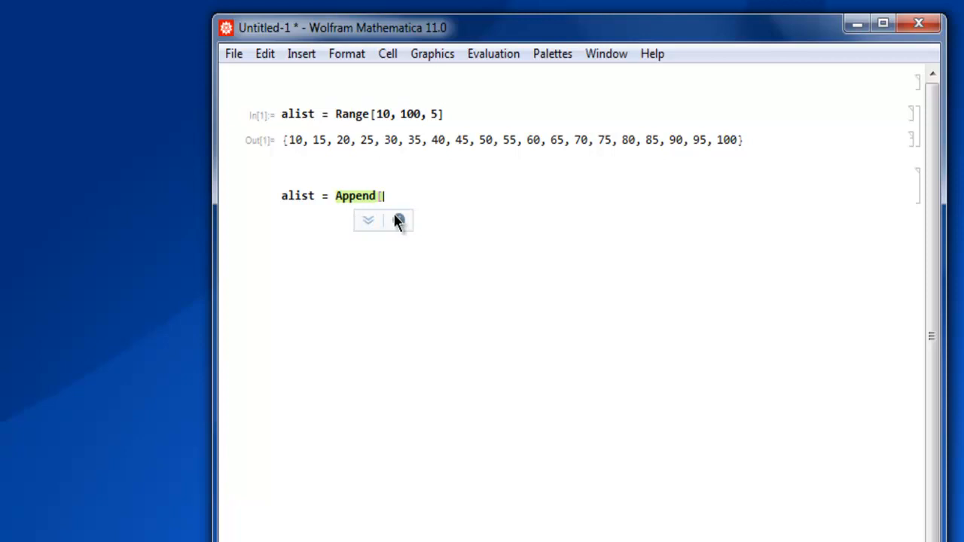
{"action": "type", "text": "alist,"}
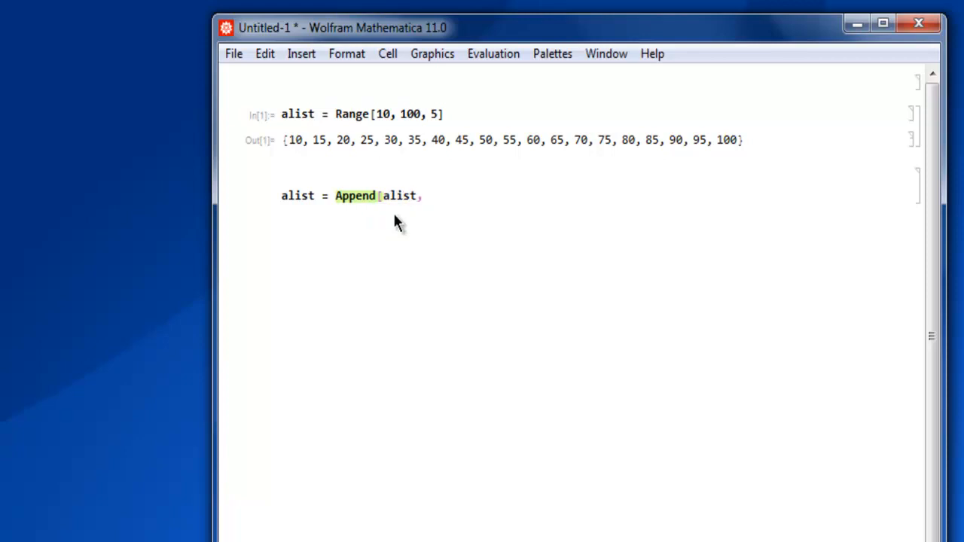
{"action": "type", "text": "110"}
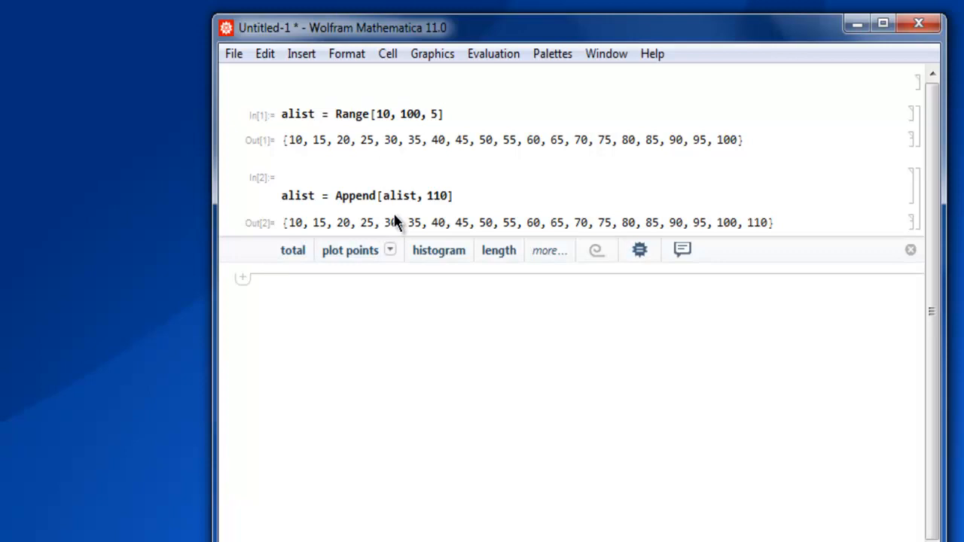
{"action": "mouse_move", "coordinate": [398, 38]}
{"action": "type", "text": "alist ="}
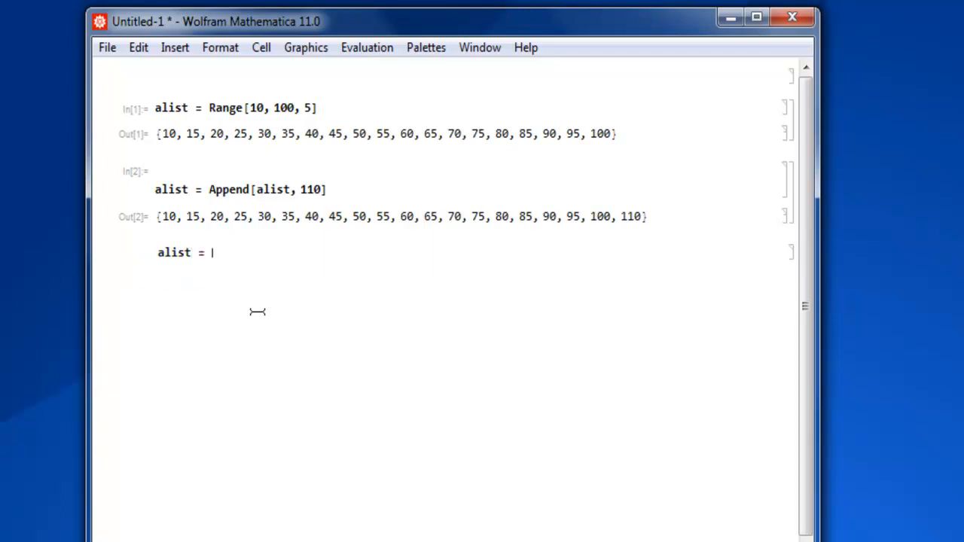
Complete the third cell as alist = Prepend[alist, 0] to start the list with 0
{"action": "type", "text": "Prepe"}
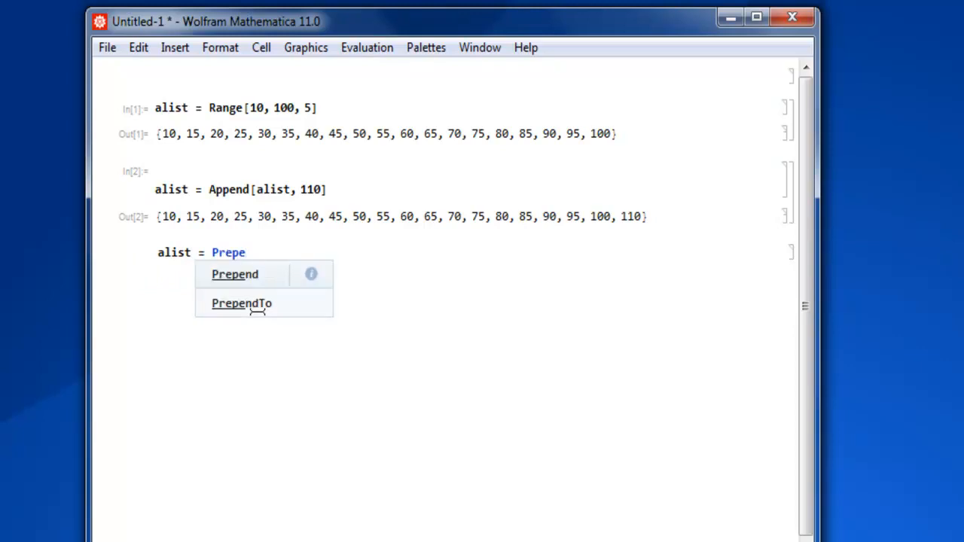
{"action": "left_click", "coordinate": [235, 274]}
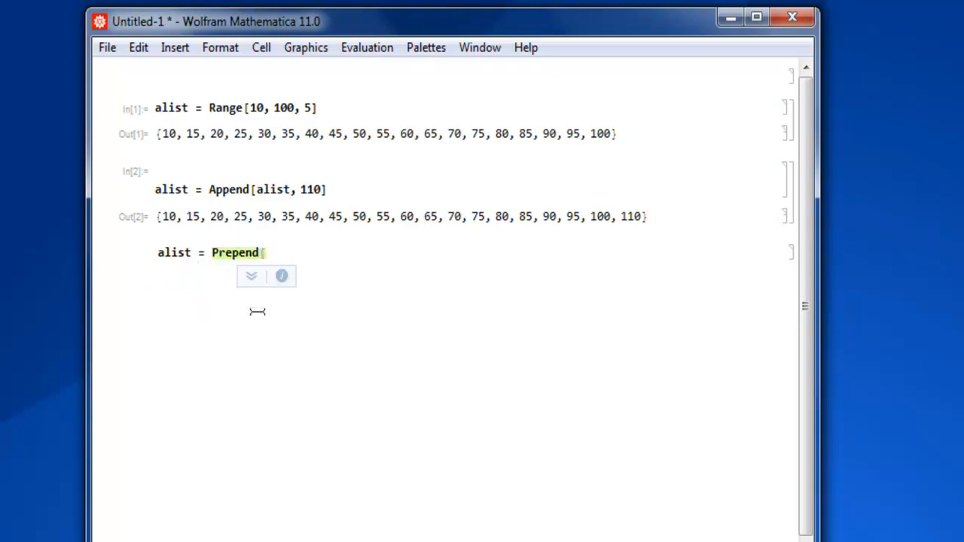
{"action": "type", "text": "alist,"}
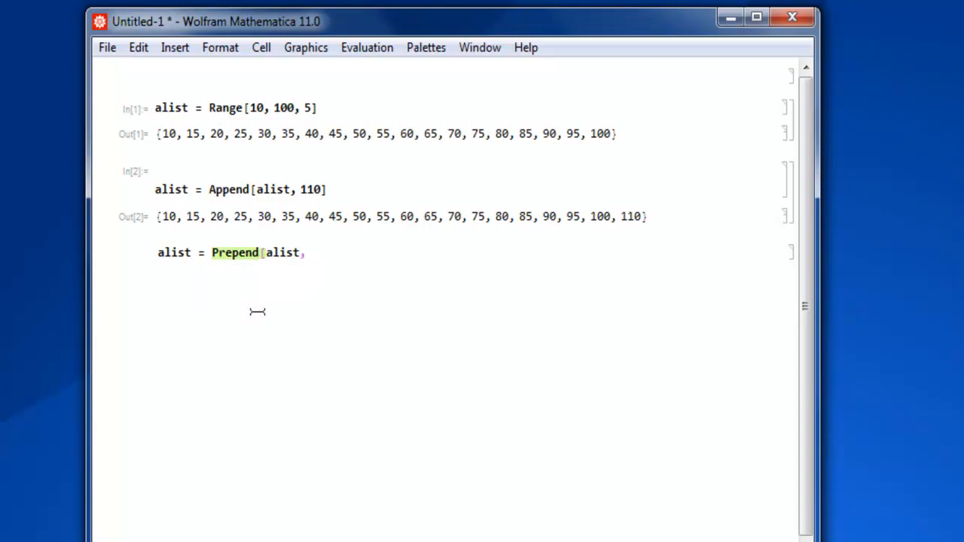
{"action": "type", "text": "0]"}
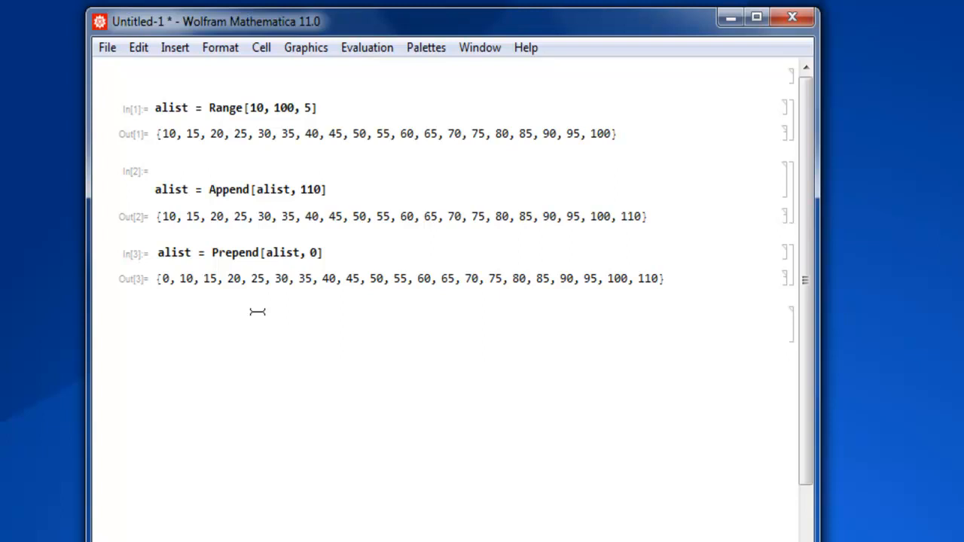
Add a cell alist = Delete[alist, 3] to drop the third element, 15
{"action": "left_click", "coordinate": [155, 335]}
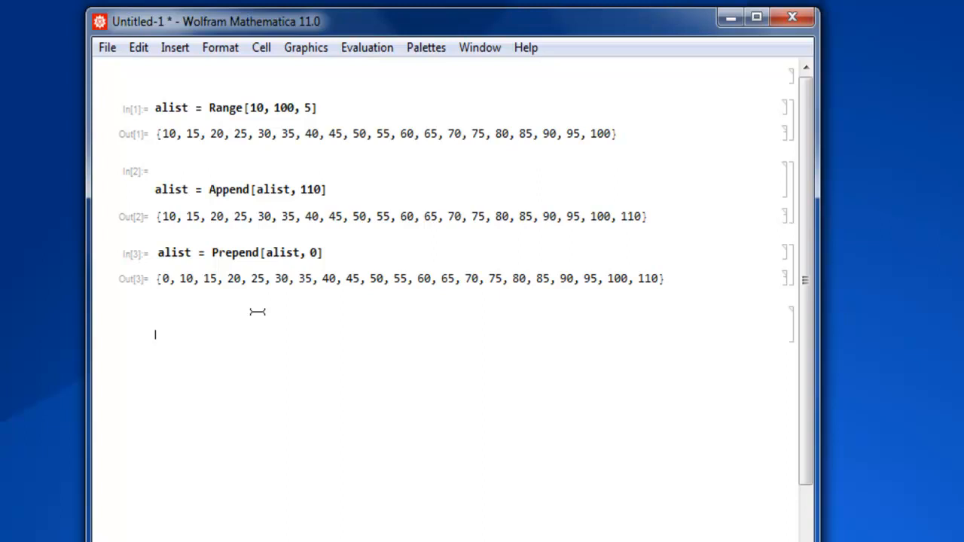
{"action": "type", "text": "al"}
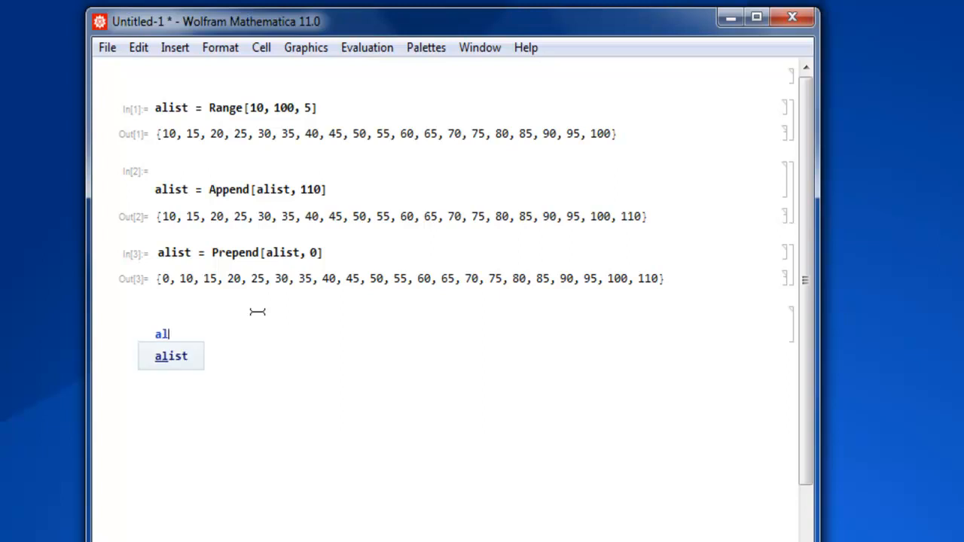
{"action": "type", "text": "ist = Dele"}
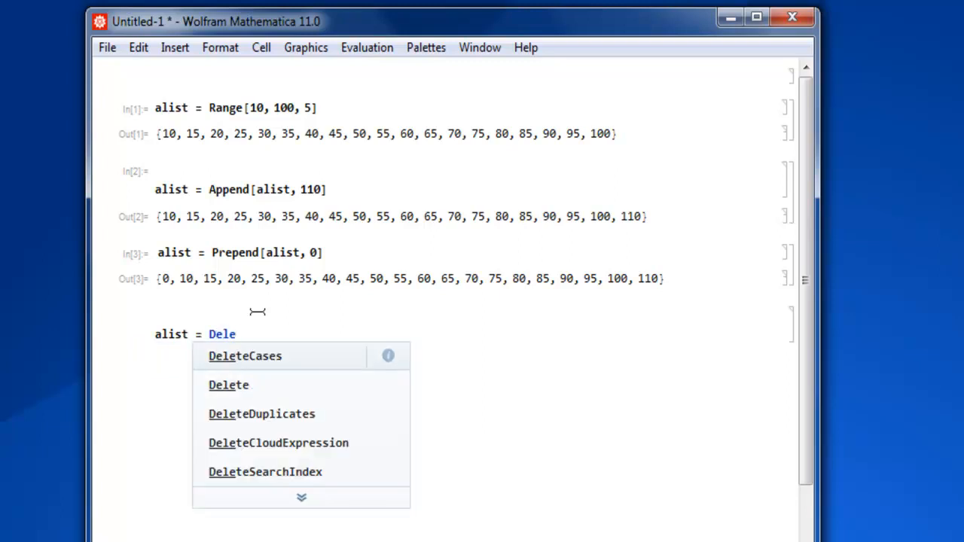
{"action": "left_click", "coordinate": [228, 384]}
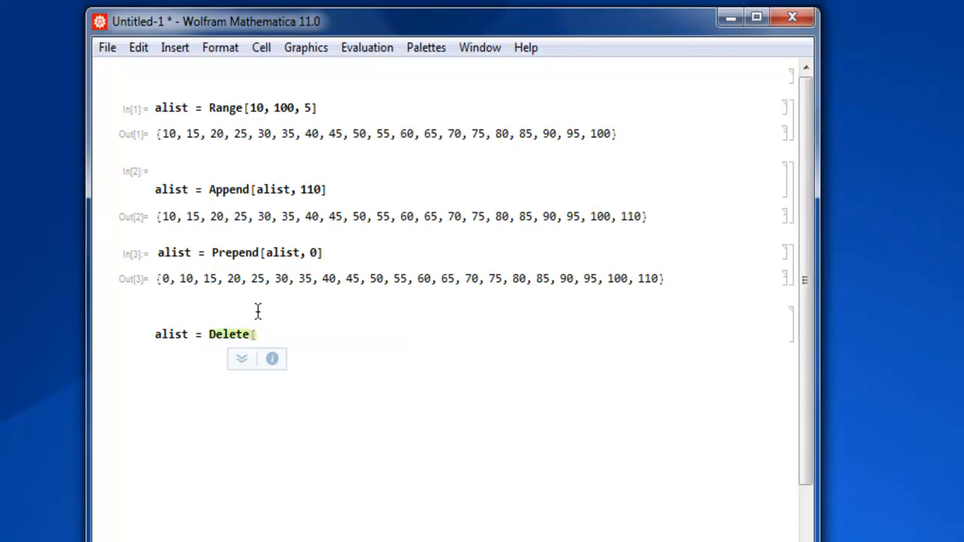
{"action": "type", "text": "alist"}
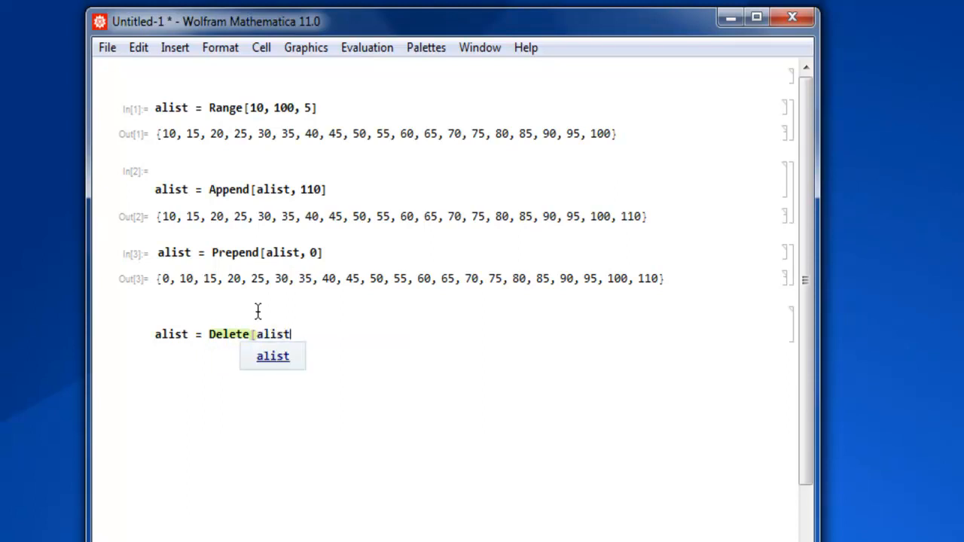
{"action": "type", "text": ", 3]"}
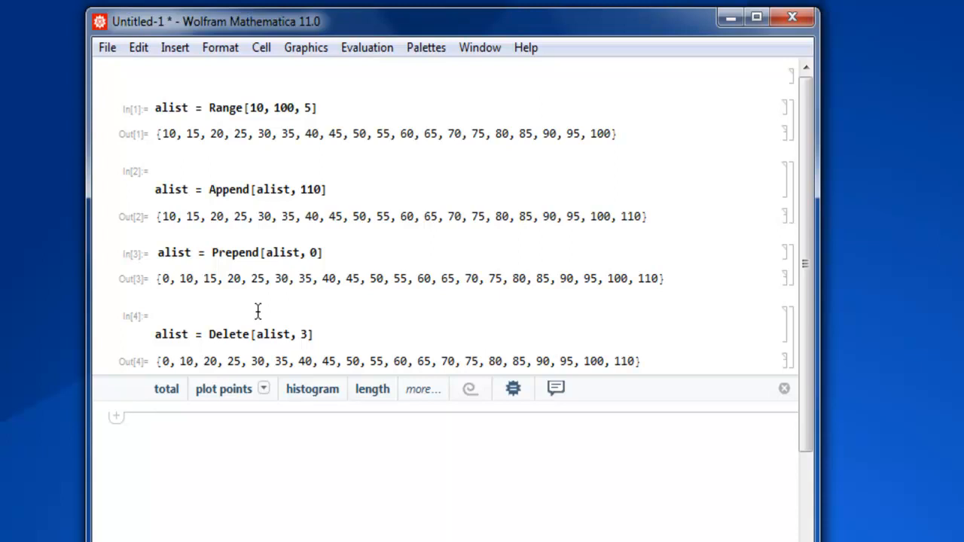
{"action": "left_click", "coordinate": [783, 388]}
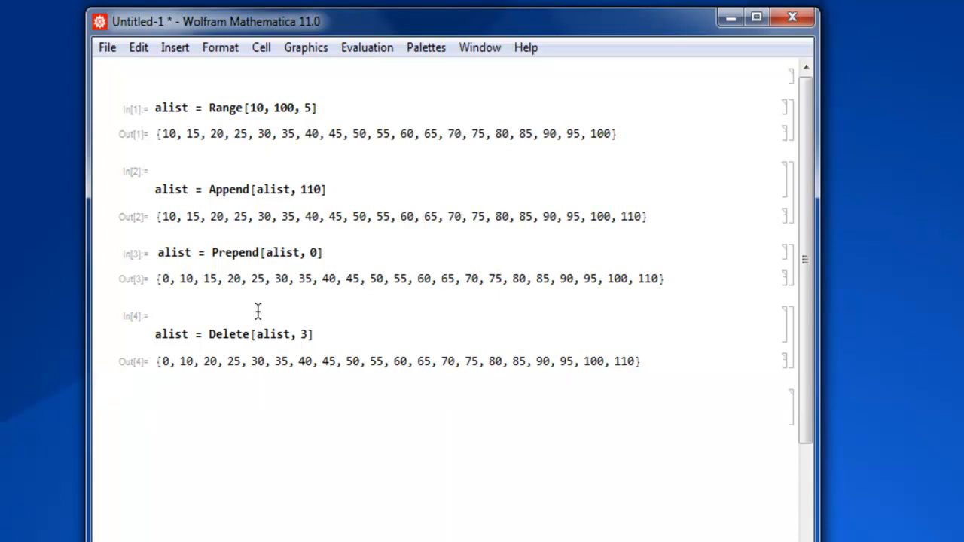
Write alist = Delete[alist, -3] to remove 95, the third-from-last element
{"action": "type", "text": "alist ="}
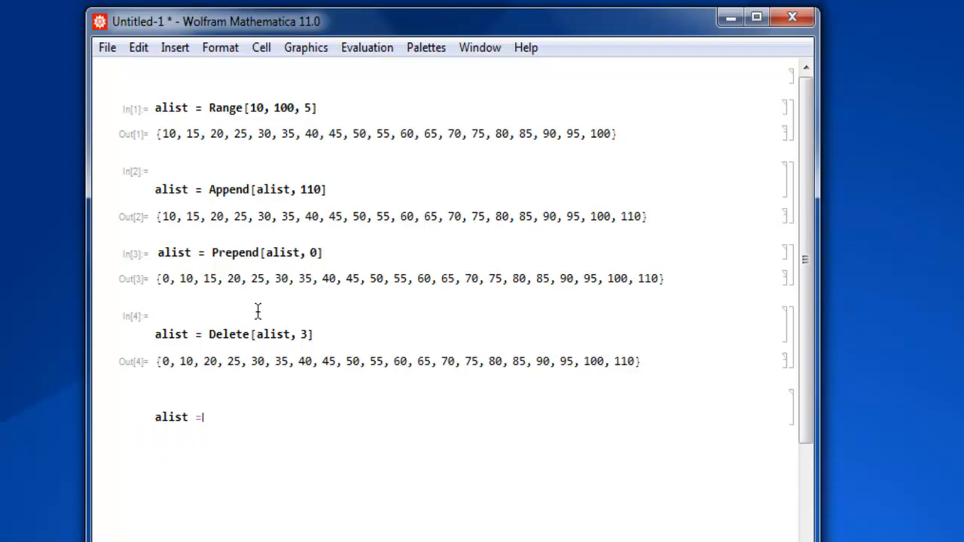
{"action": "type", "text": "D"}
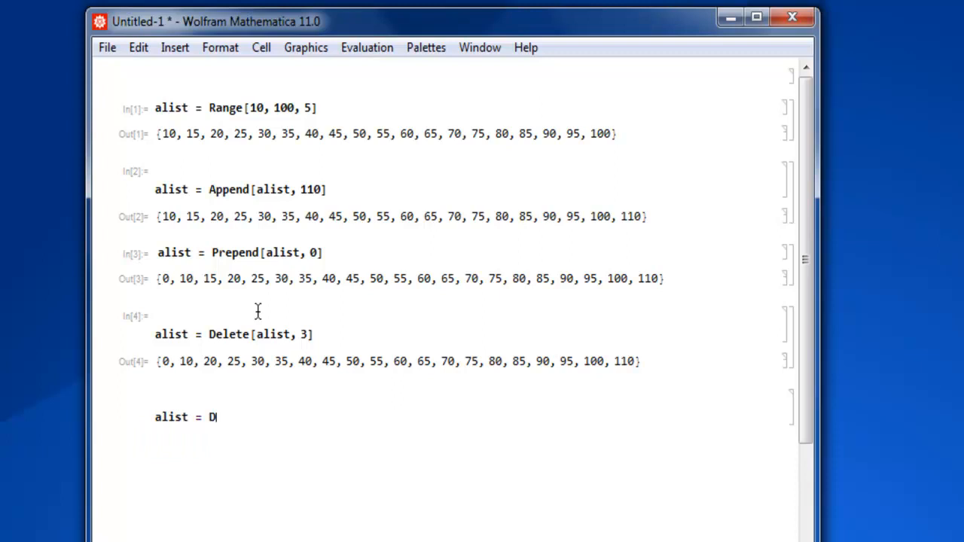
{"action": "type", "text": "elete"}
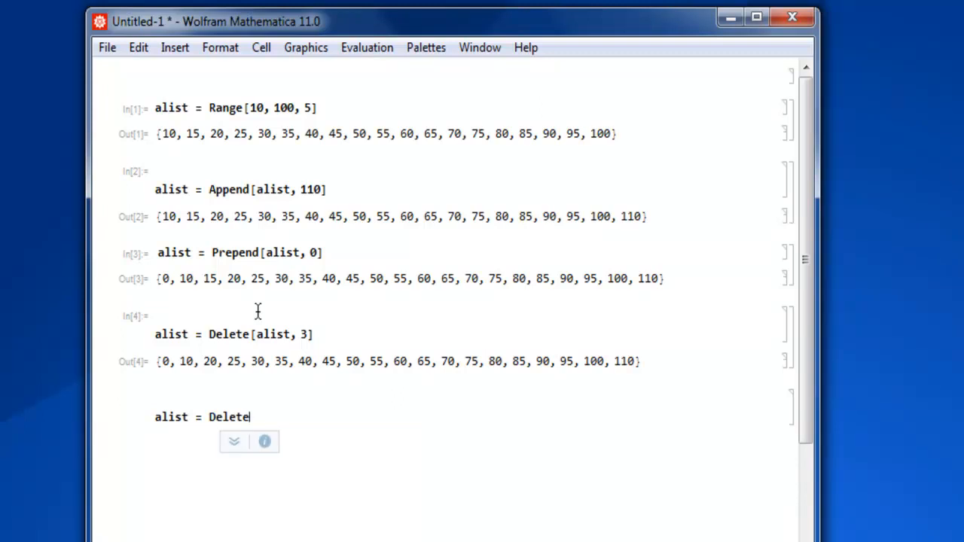
{"action": "type", "text": "[alist"}
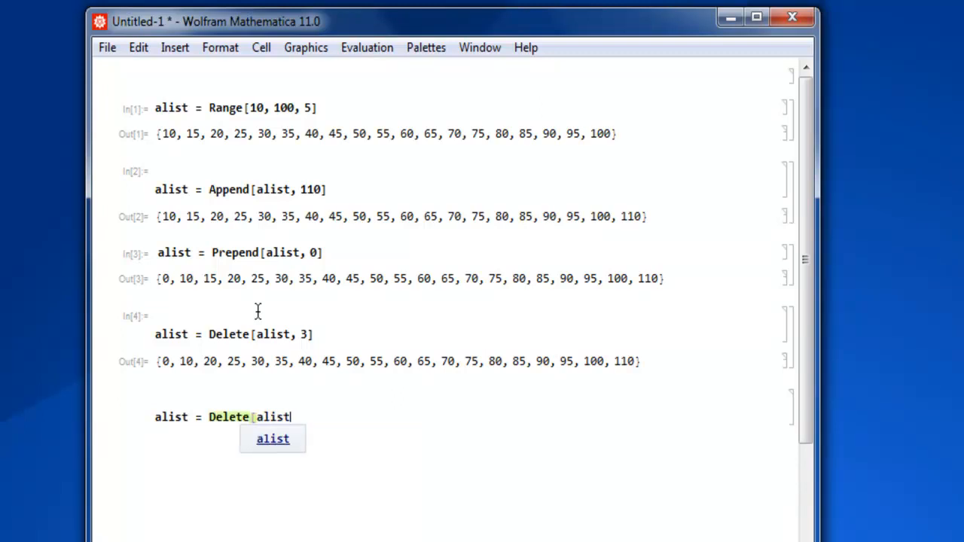
{"action": "type", "text": ", -3"}
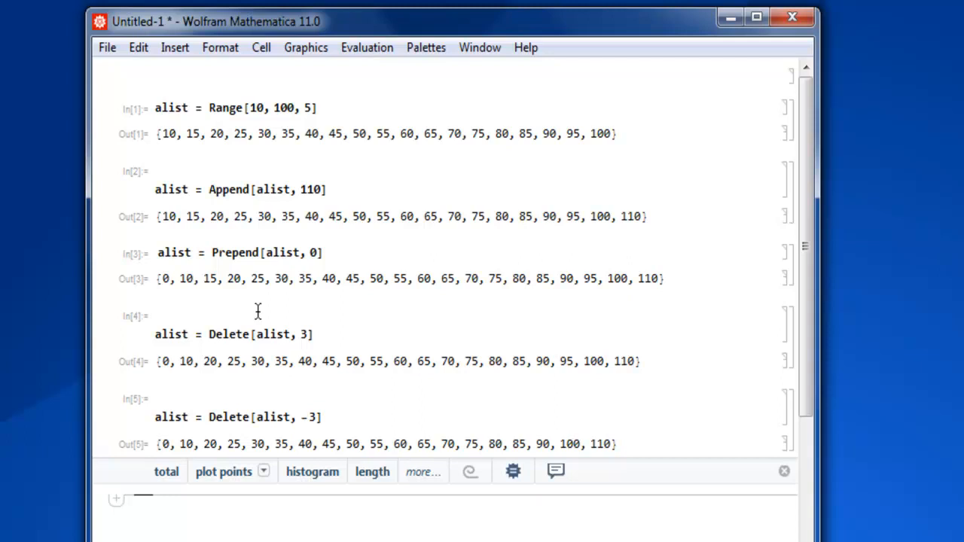
{"action": "mouse_move", "coordinate": [305, 134]}
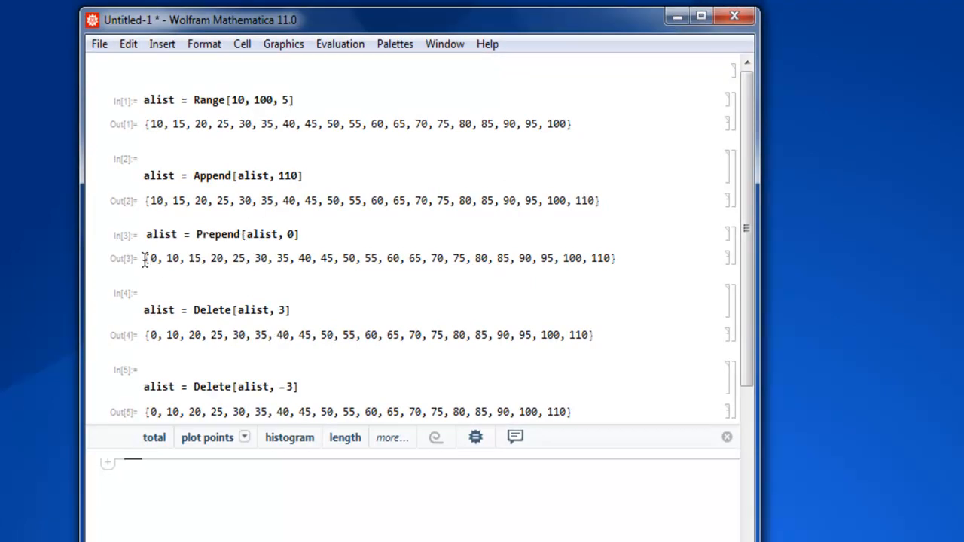
{"action": "mouse_move", "coordinate": [156, 328]}
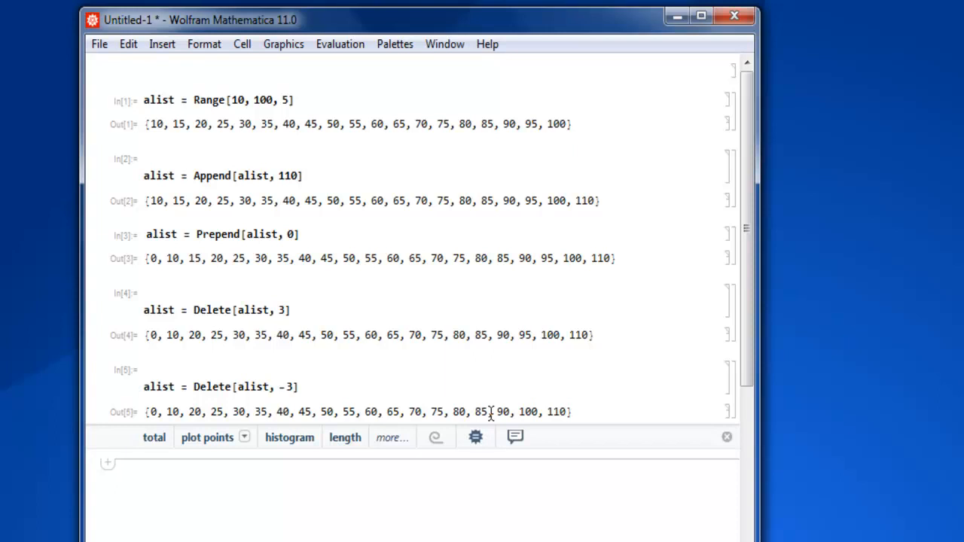
{"action": "mouse_move", "coordinate": [610, 340]}
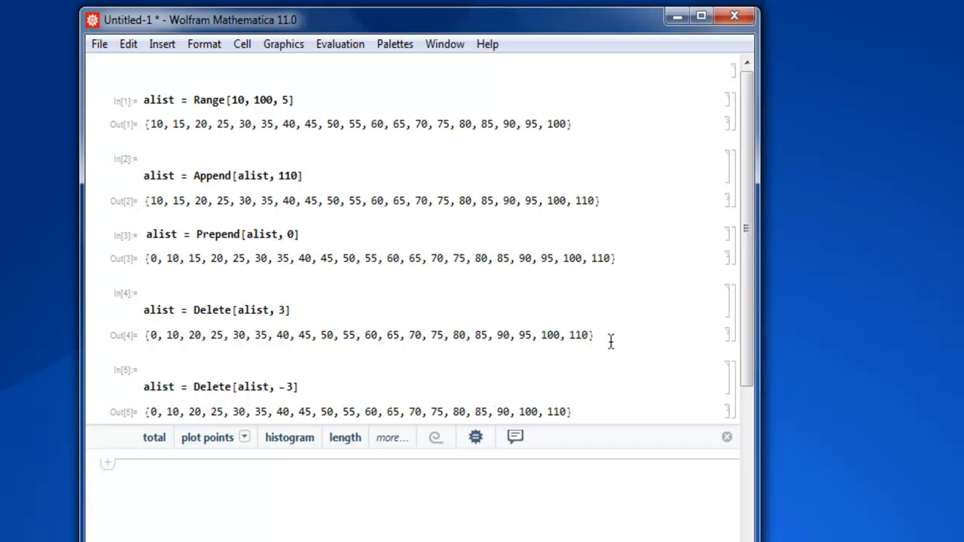